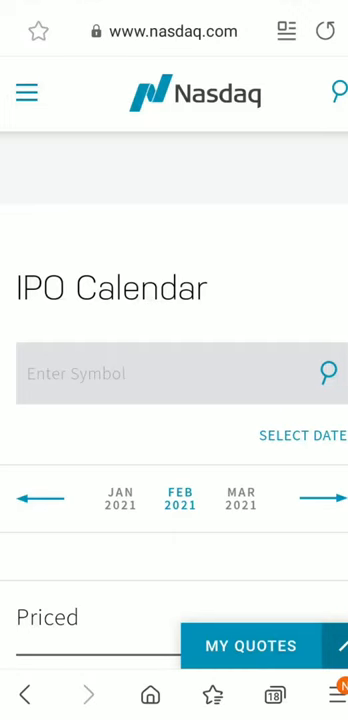
Review the February 2021 priced IPOs, then browse the Moementum Finance channel's videos list
scroll(down, 3)
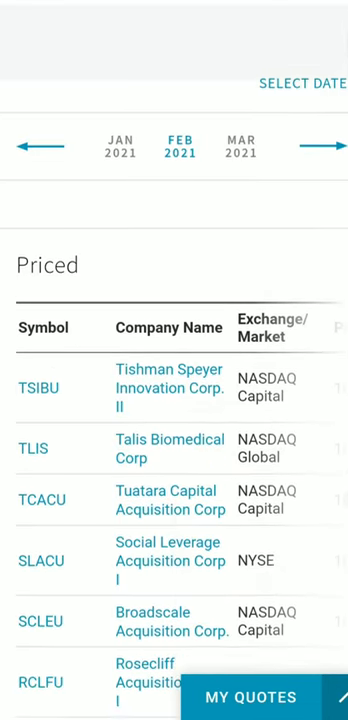
scroll(right, 3)
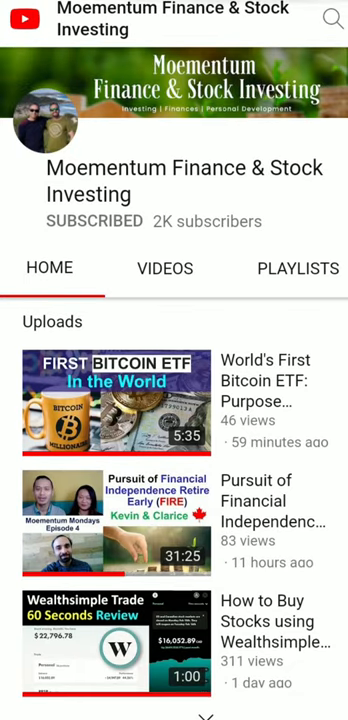
click(164, 267)
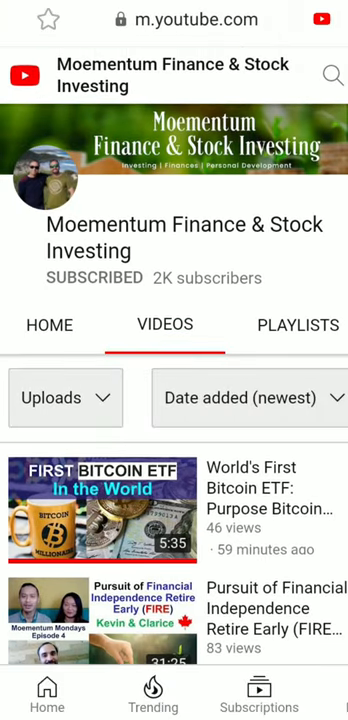
scroll(down, 3)
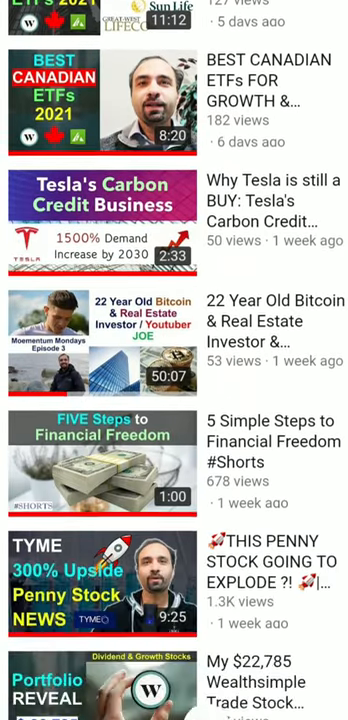